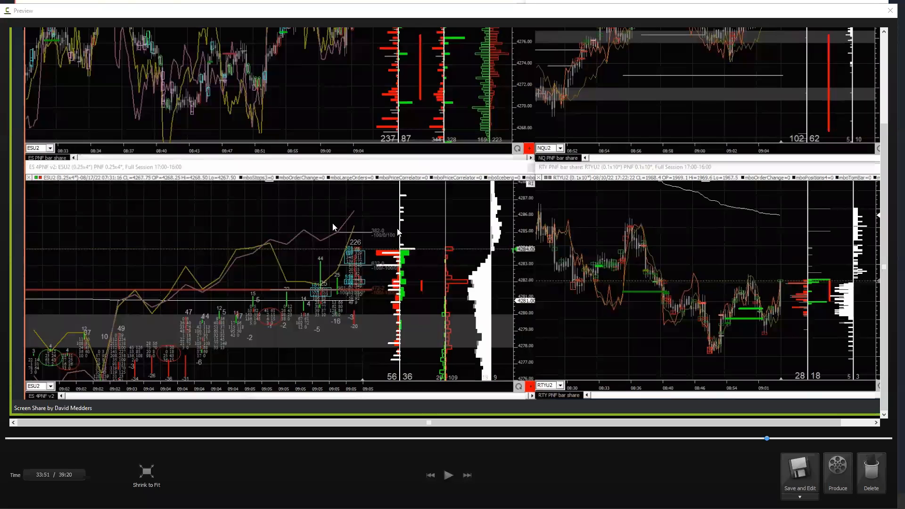
mouse_move(361, 277)
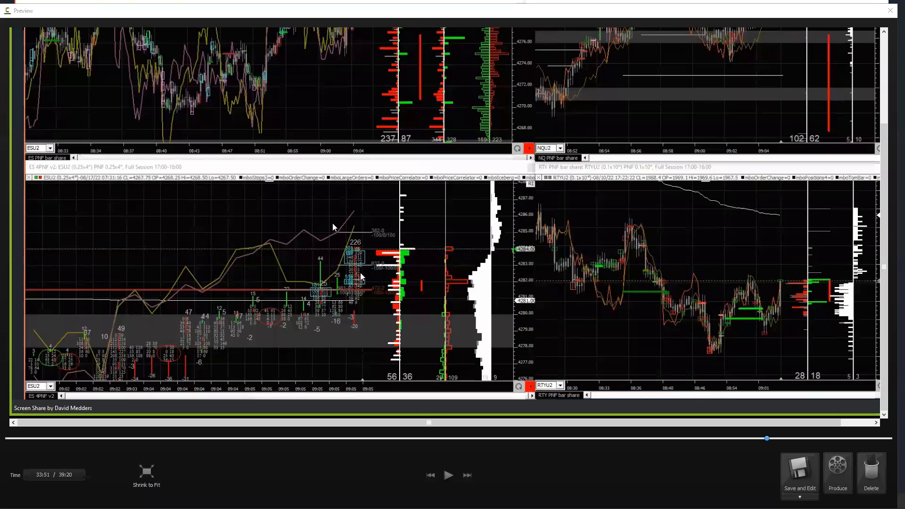
- Play the chart recording in short stretches from 33:51, pausing on the flipping order-flow numbers, ending paused at 34:02
click(448, 475)
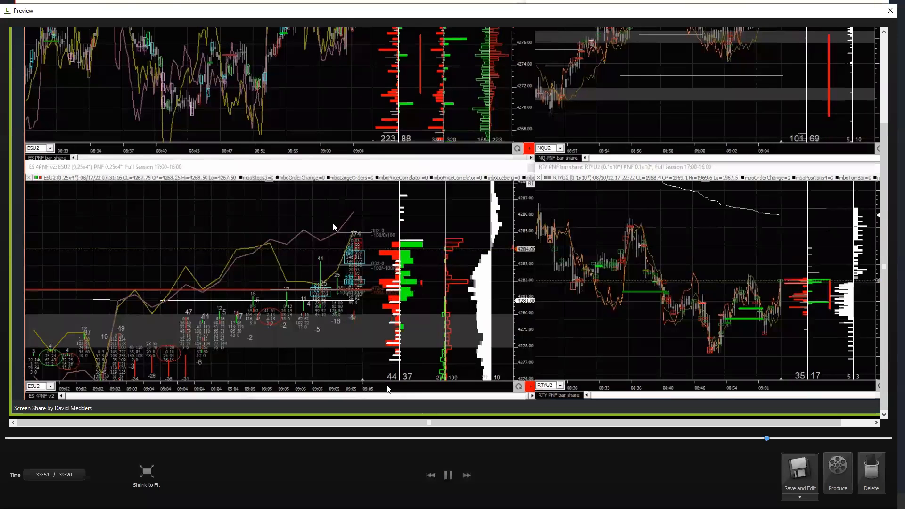
click(448, 475)
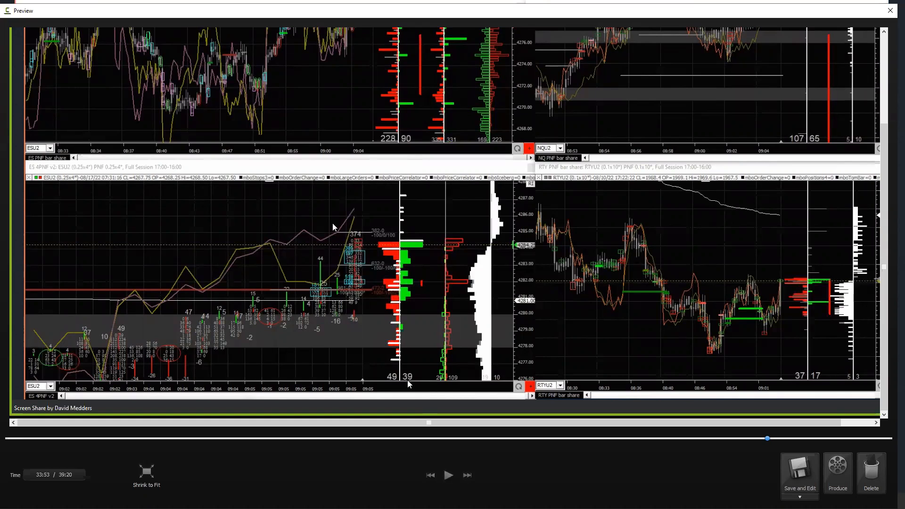
mouse_move(362, 191)
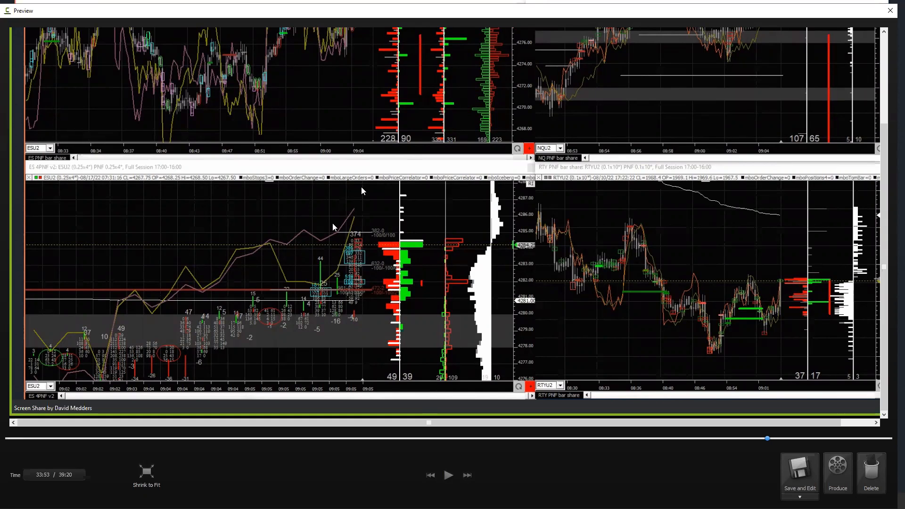
click(448, 474)
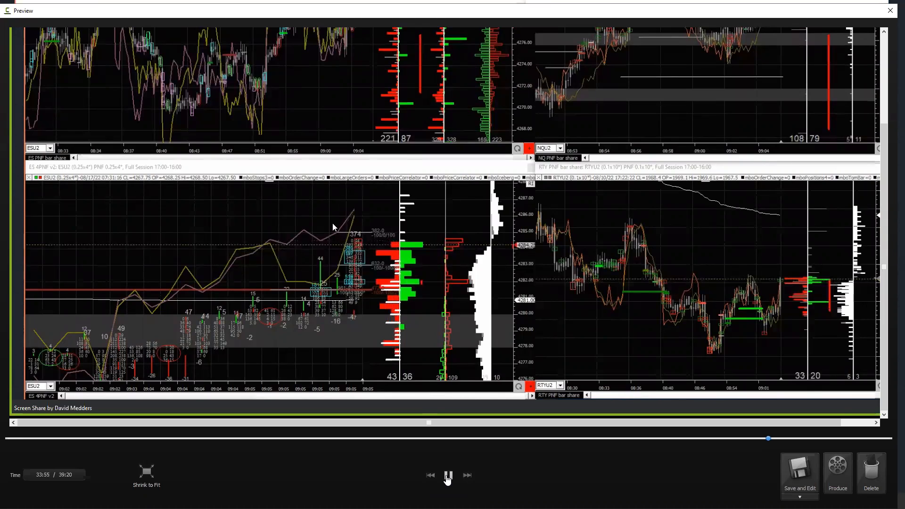
click(447, 474)
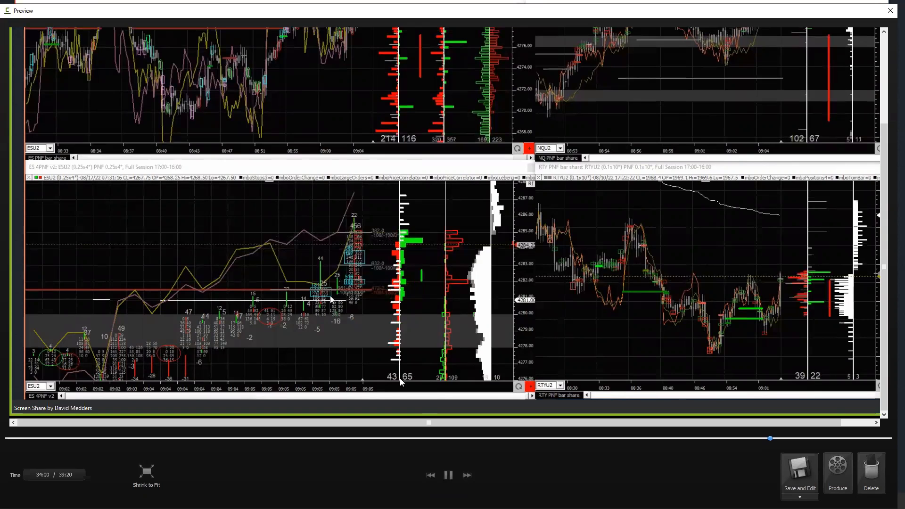
click(447, 475)
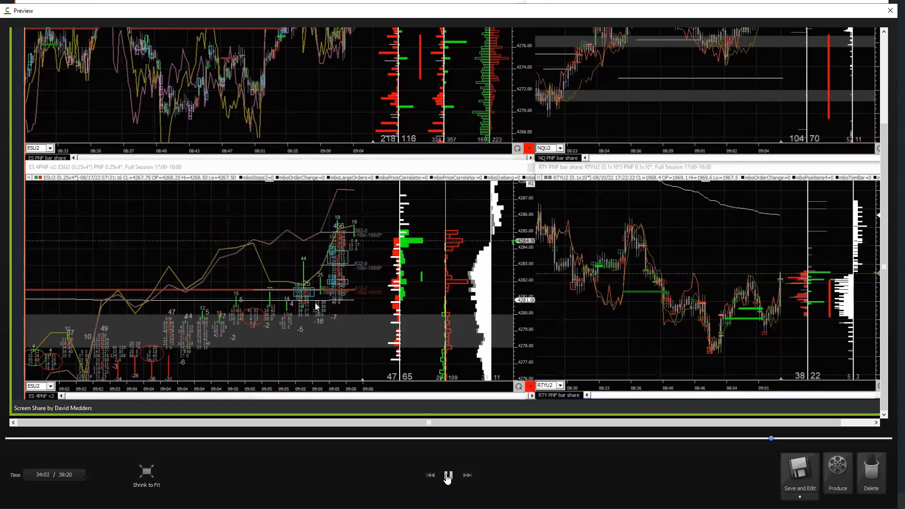
click(446, 474)
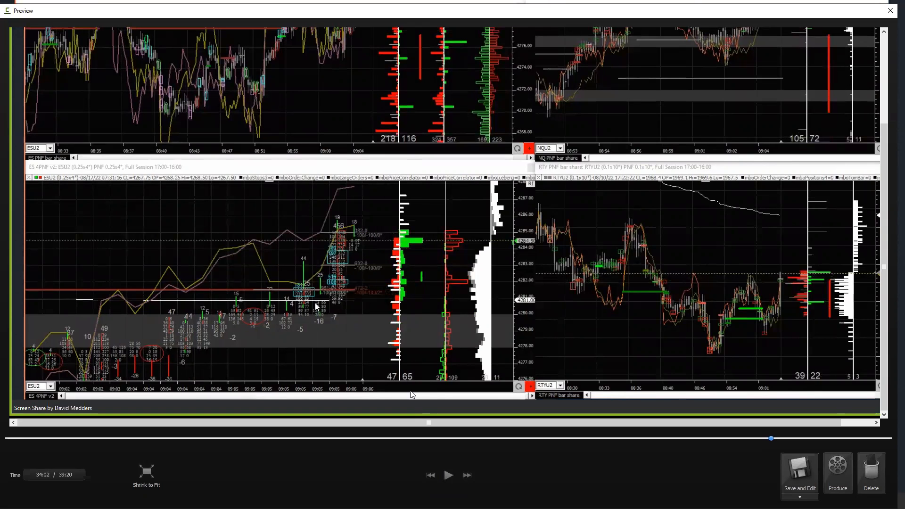